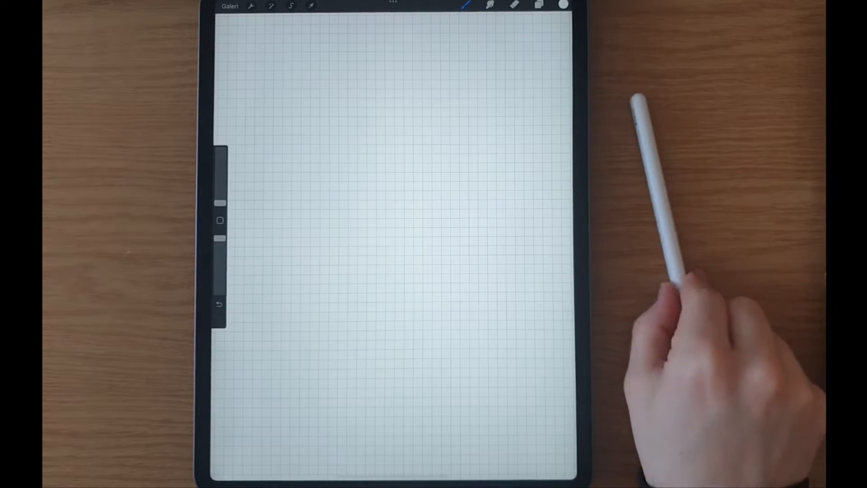
With black selected, draw the bottom edge of the foot and extend its outline upward.
click(564, 3)
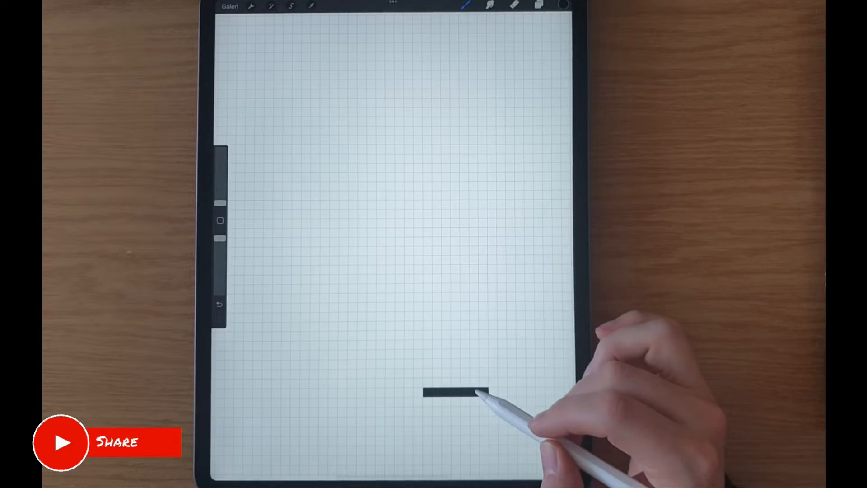
drag(486, 394, 486, 376)
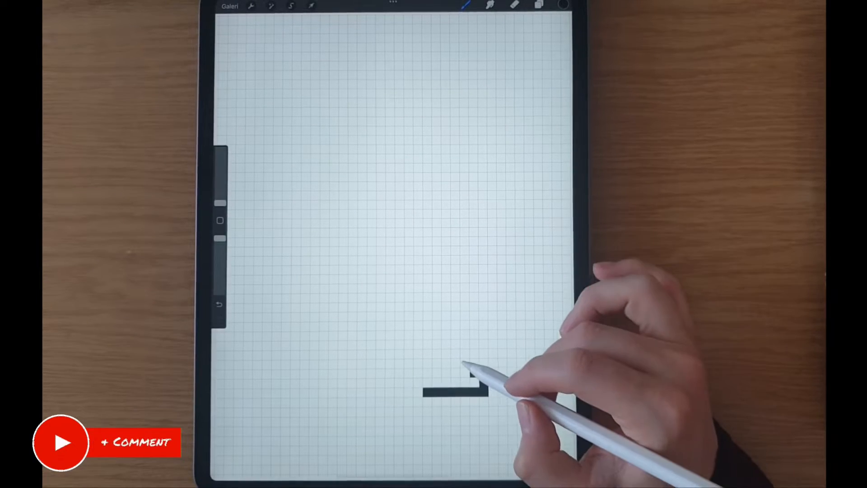
drag(477, 388, 473, 337)
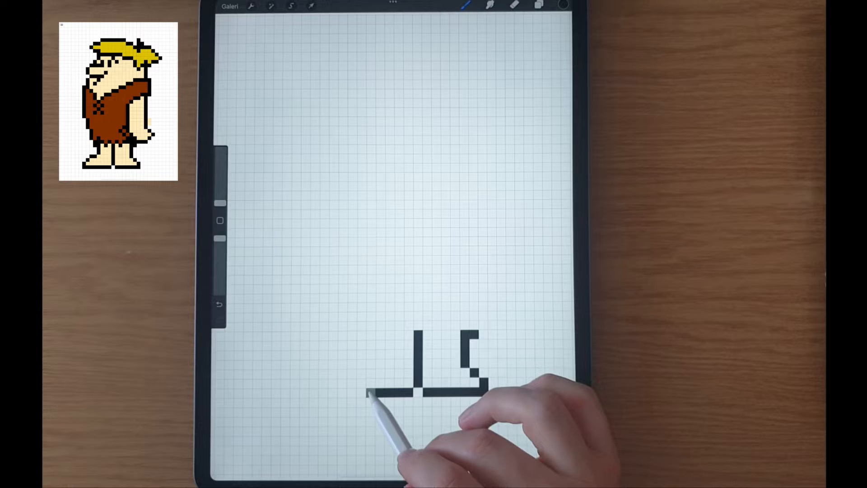
Trace both feet, the line up the back leg and the top of the hair in black.
drag(365, 393, 343, 385)
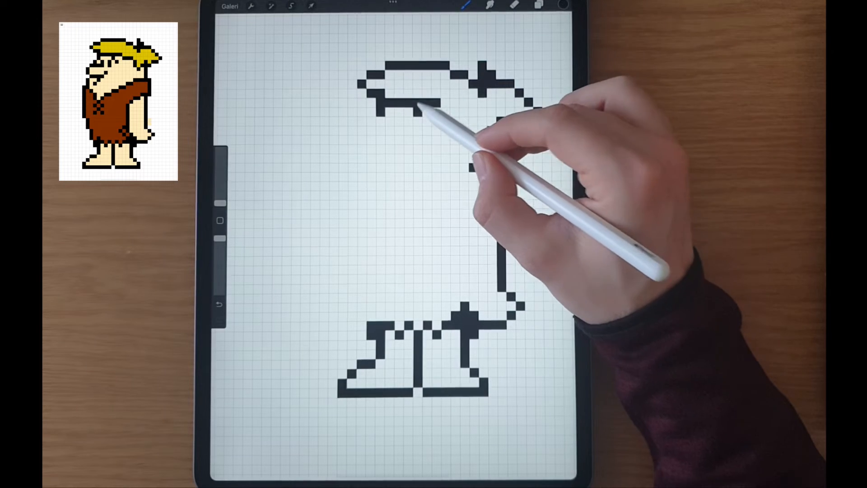
Complete the black outline across the hair, head, face, arm, outfit edges and legs.
drag(415, 110, 498, 166)
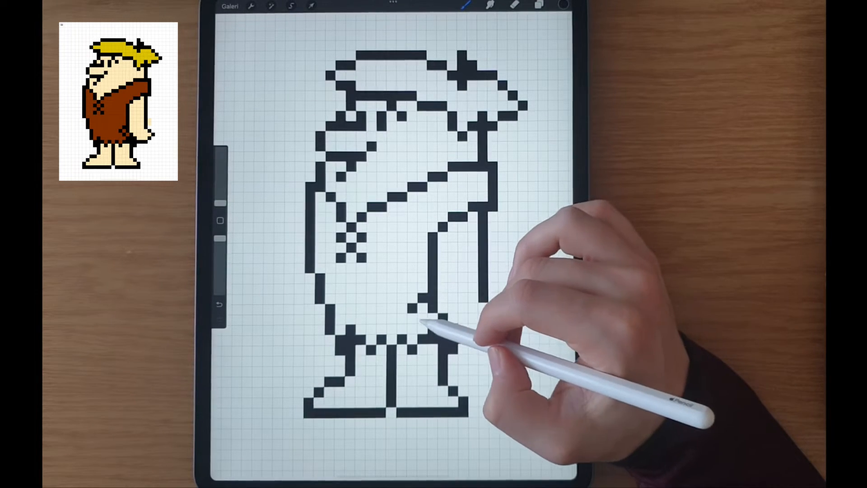
Switch to yellow and paint the squares inside the hair outline.
click(557, 5)
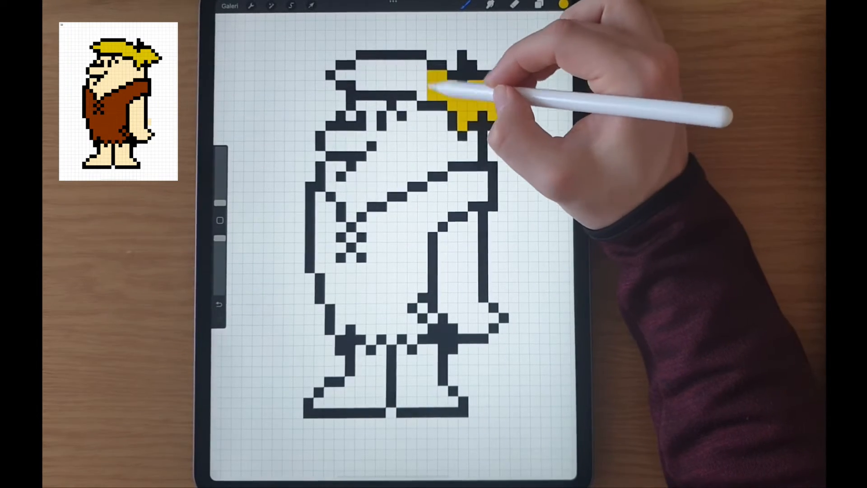
drag(443, 89, 376, 66)
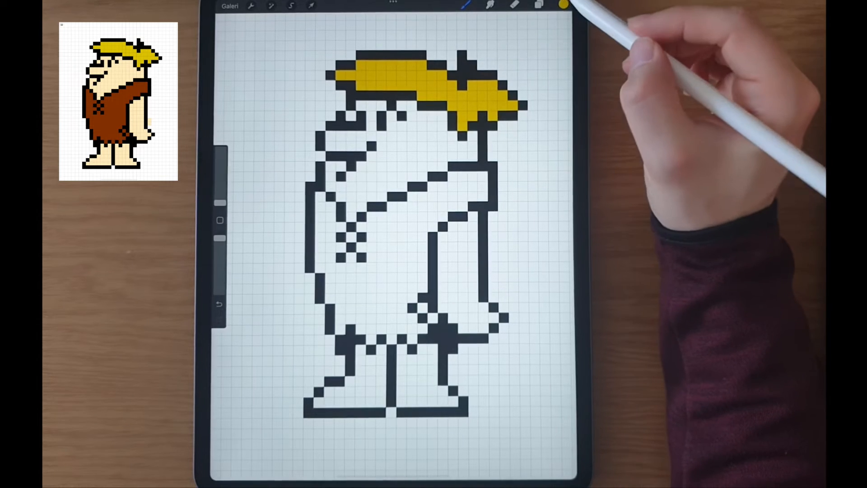
Switch to red for the outfit fill, then bring up colour choices for a beige skin tone.
click(564, 4)
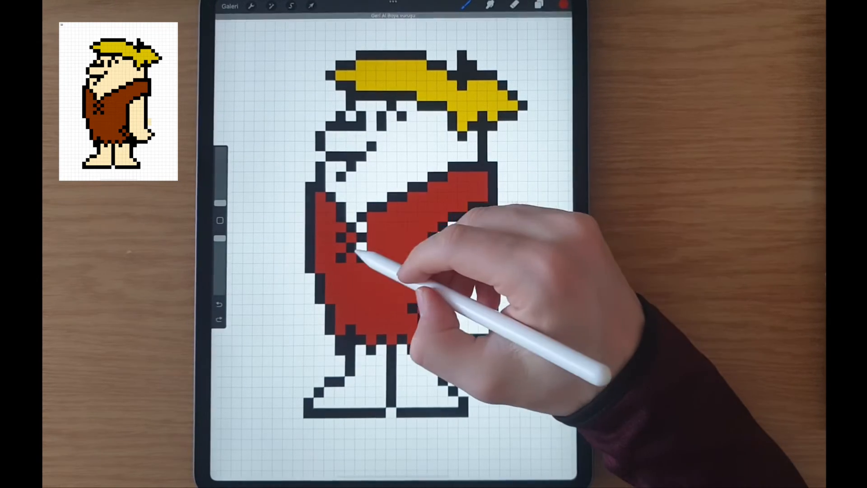
click(563, 5)
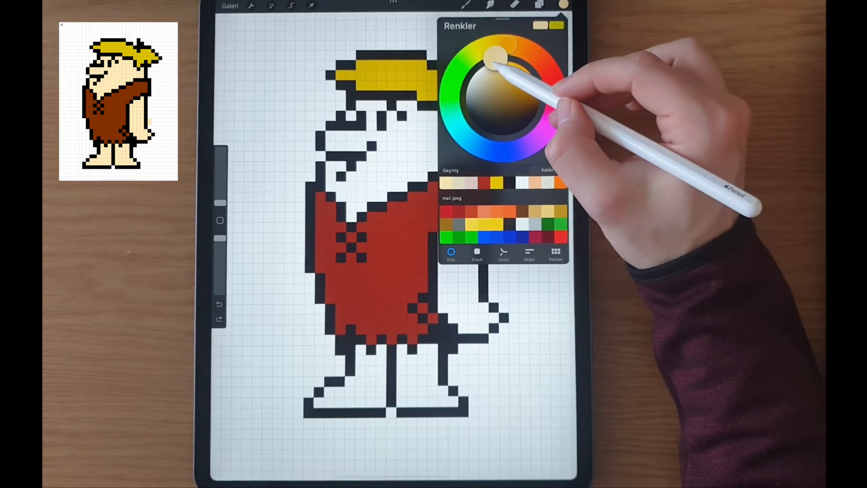